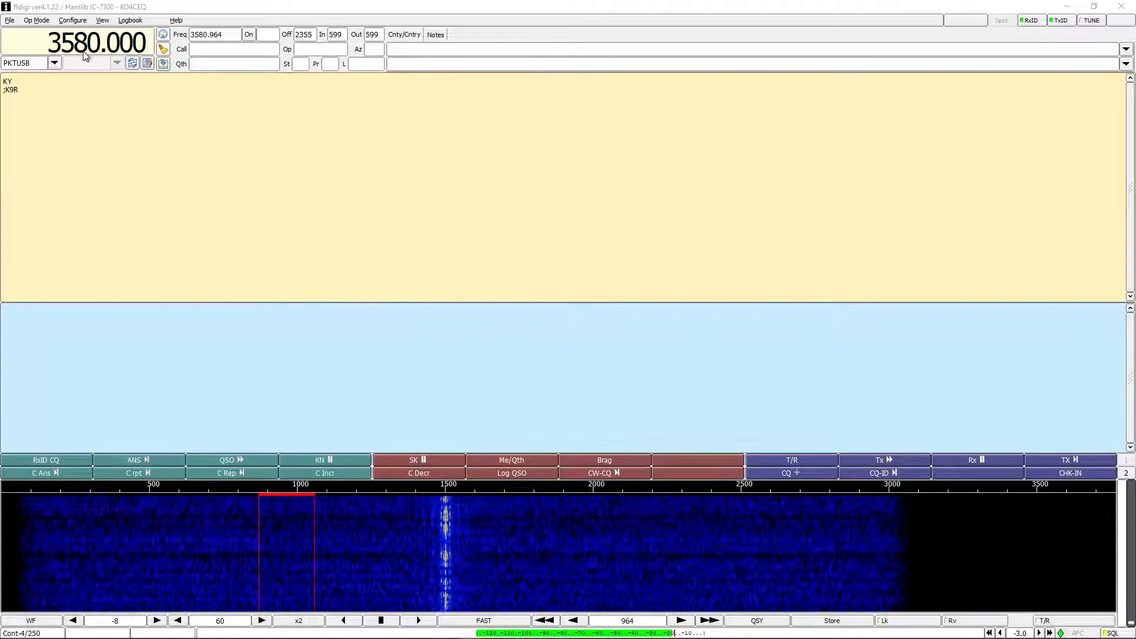
Tune reception onto the 1500 Hz waterfall signal and switch the mode to DominoEX Micro.
click(54, 62)
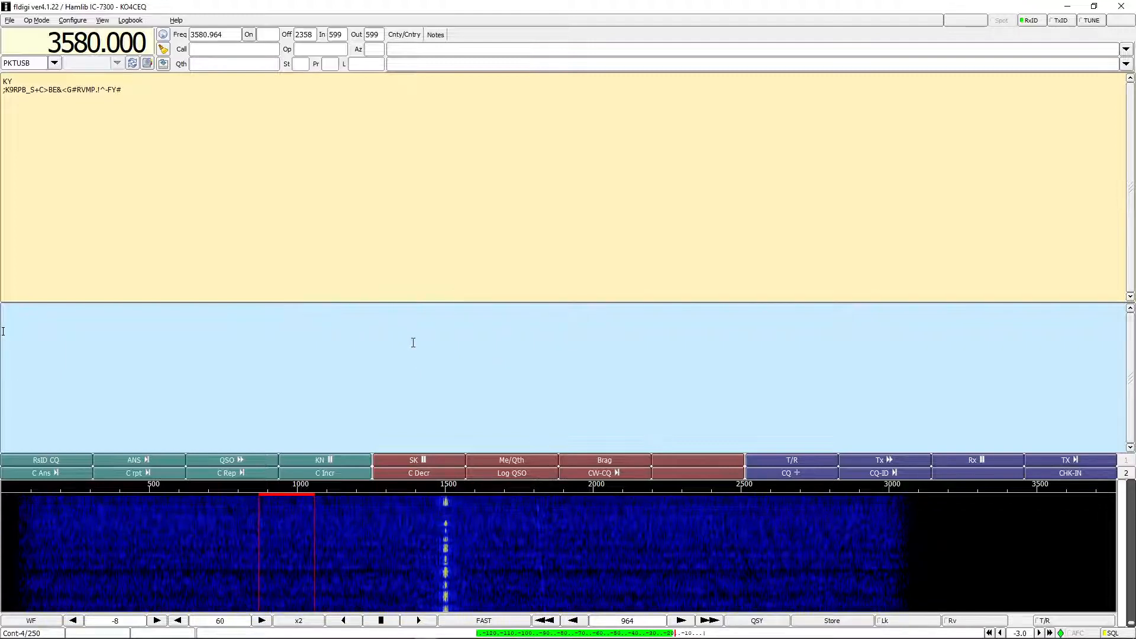
text(kdsjlfakjl;fdlk;afl;kd)
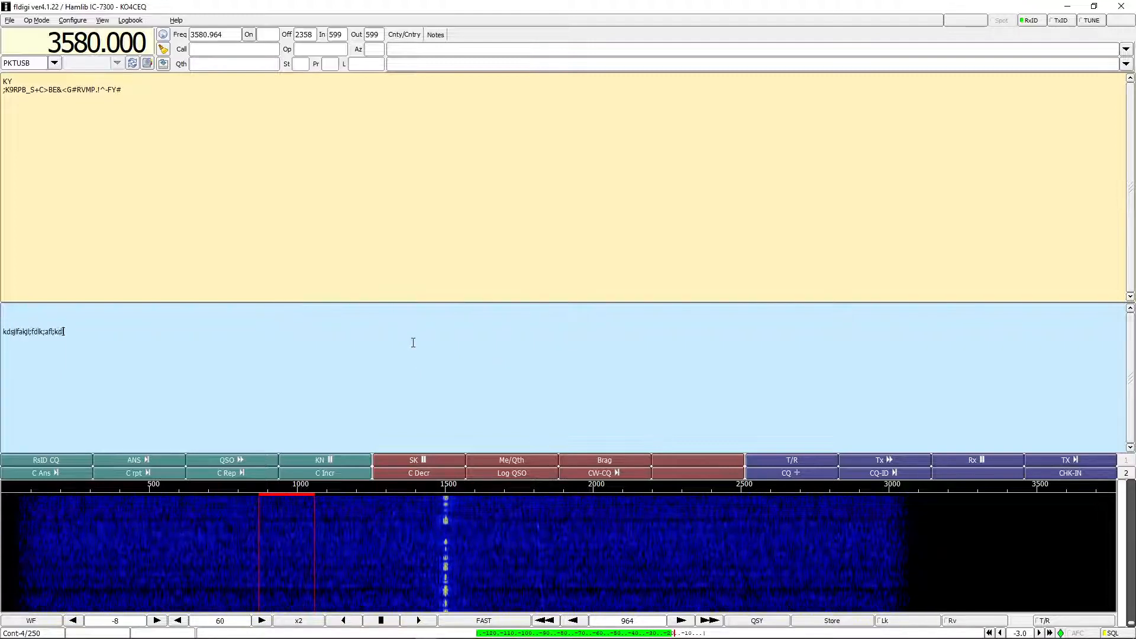
text(kdlkf;jal;kfjkl;asdjflk;asejf)
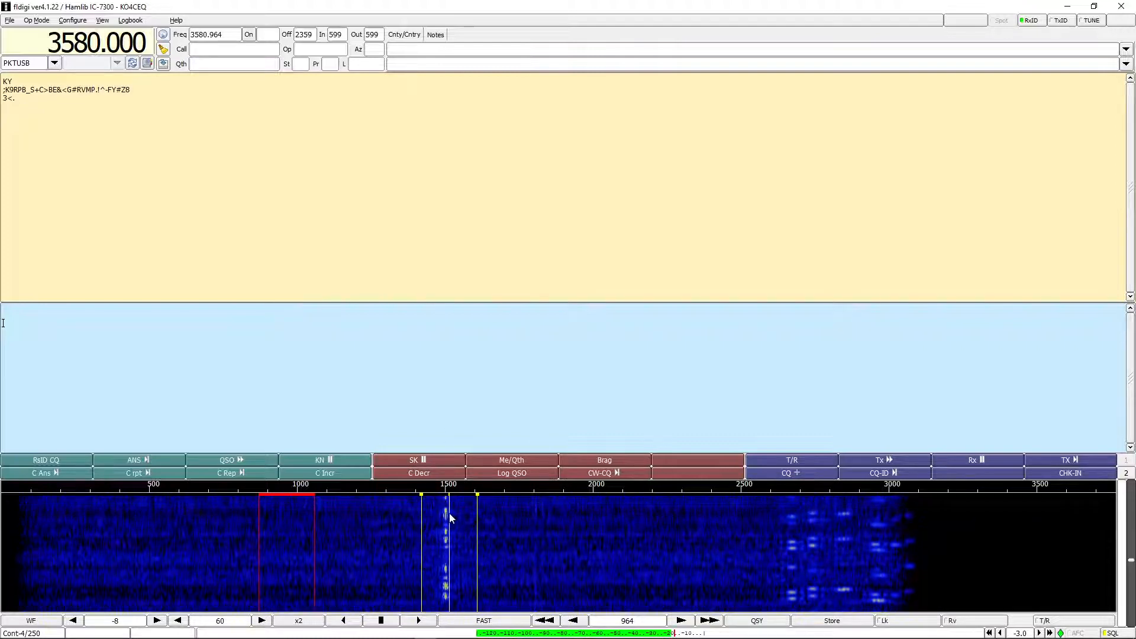
click(446, 550)
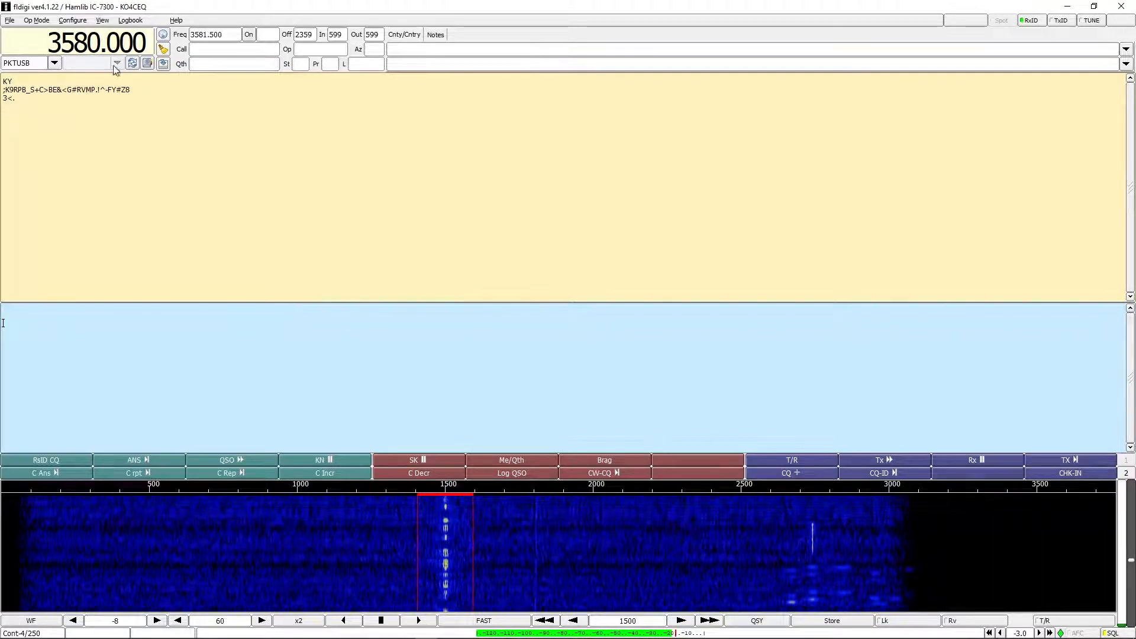
click(35, 21)
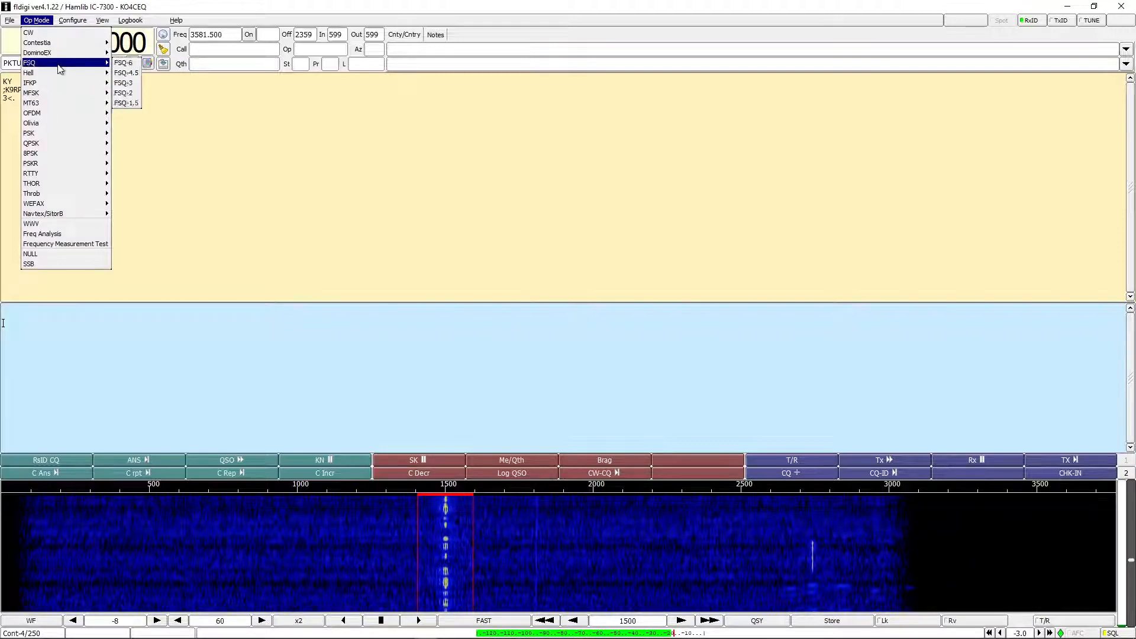
mouse_move(37, 42)
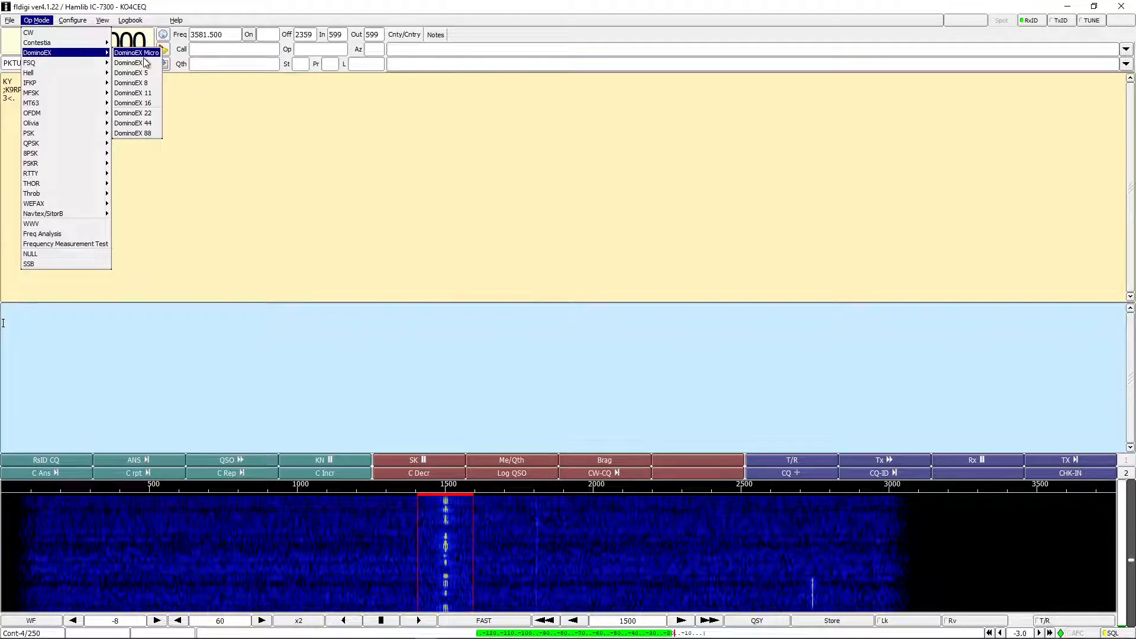
click(135, 52)
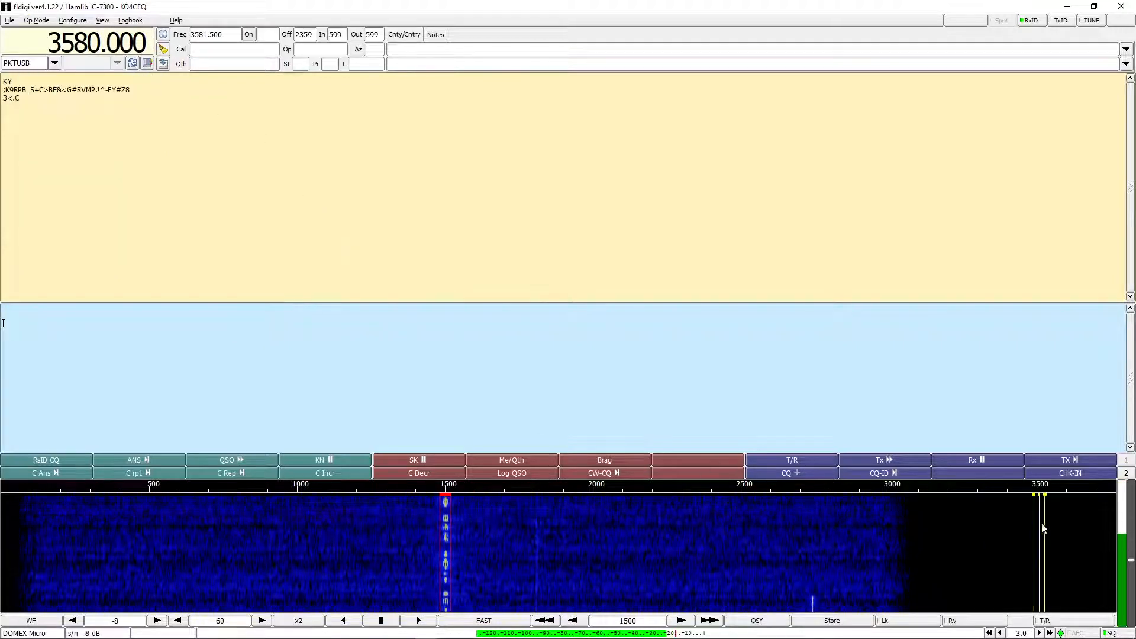
Let DOMEX Micro decode the 1500 Hz signal into the receive pane.
text(n□,tH)
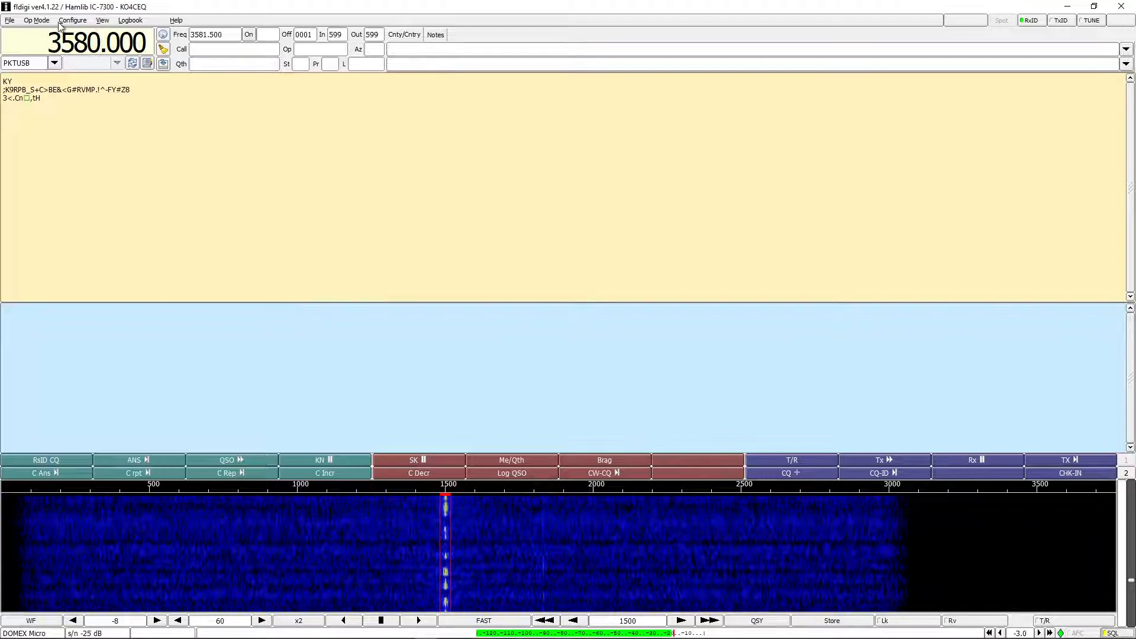
Change the operating mode to MFSK-11 via the Op Mode menu.
click(36, 20)
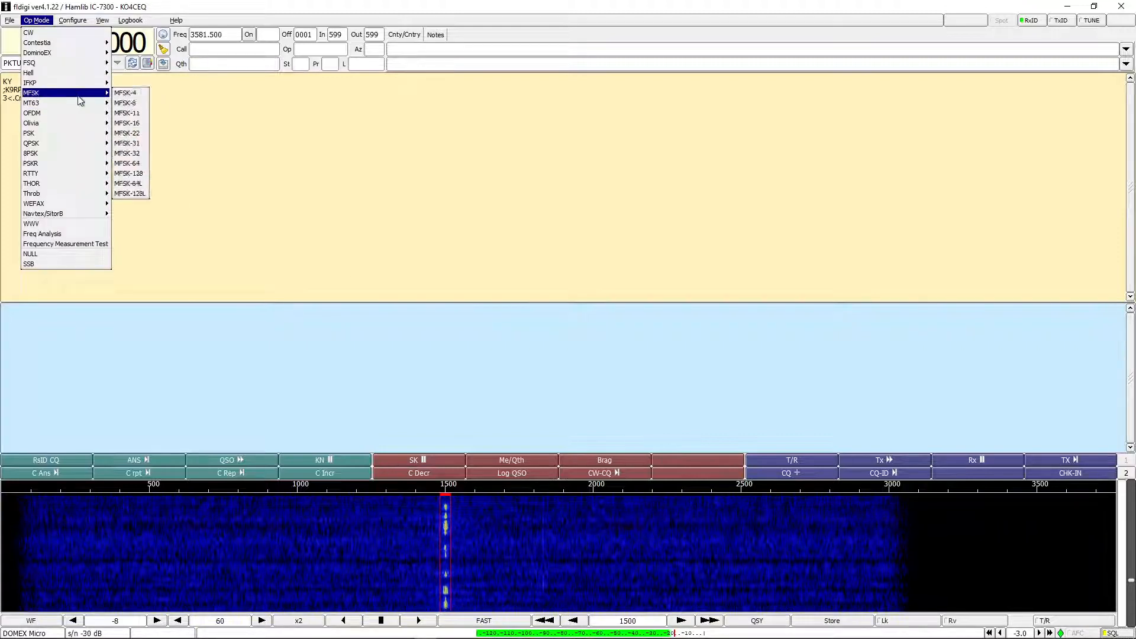
click(126, 113)
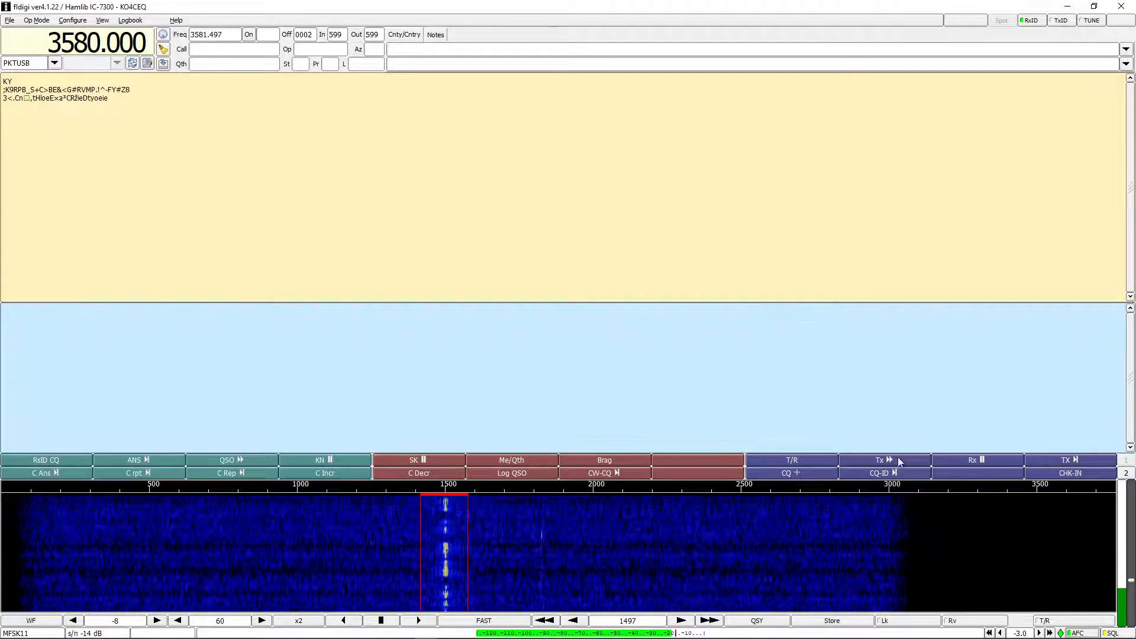
mouse_move(870, 376)
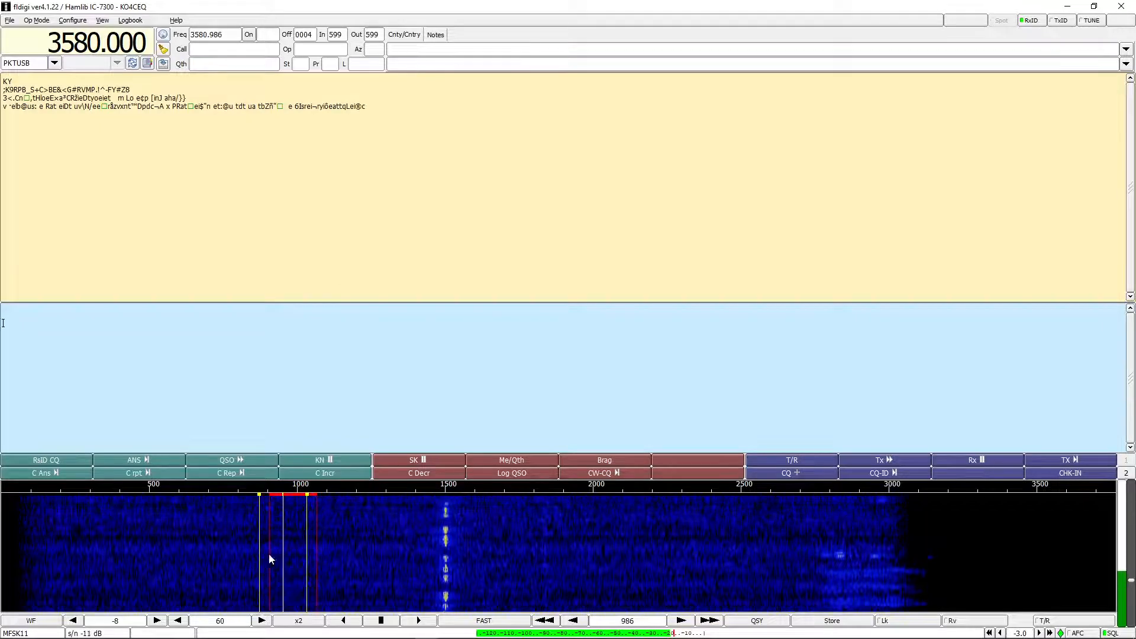
click(276, 496)
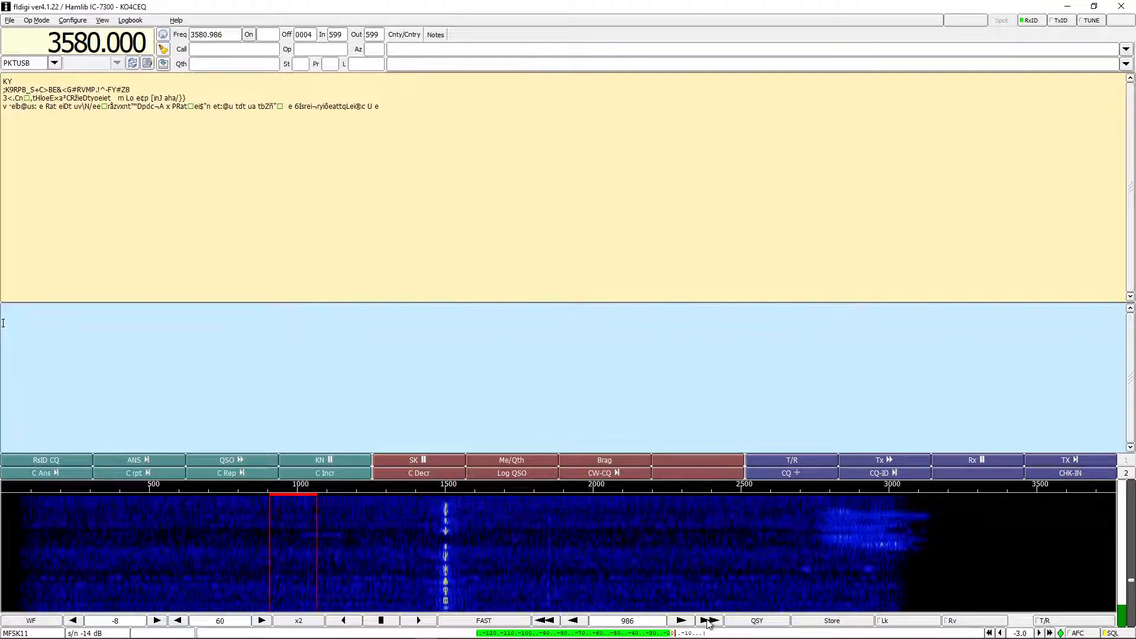
click(709, 620)
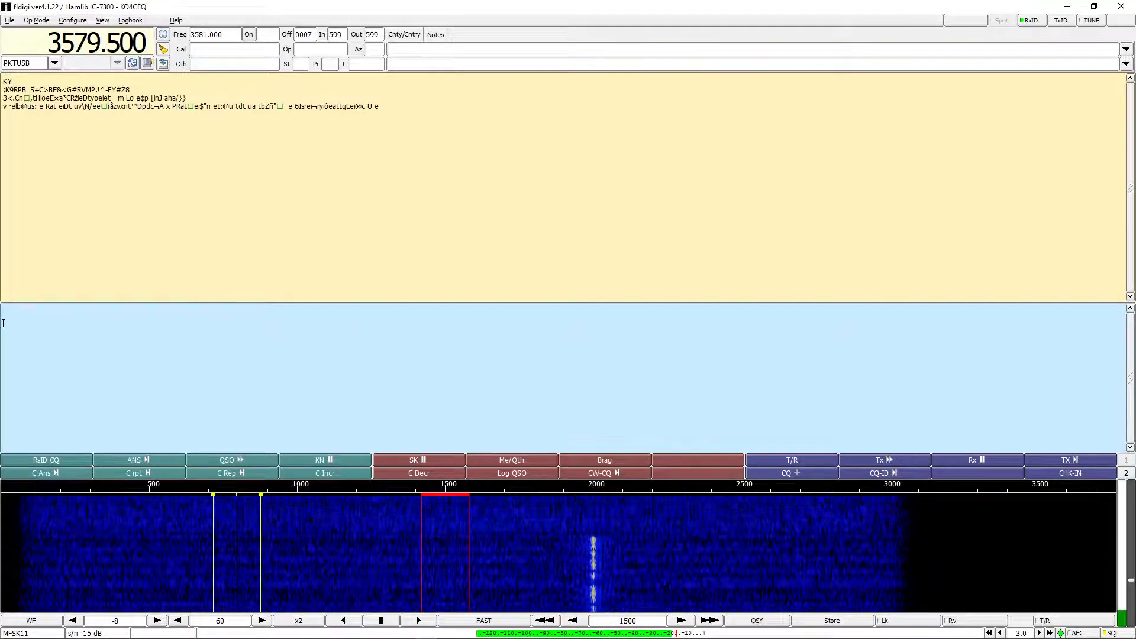
click(157, 620)
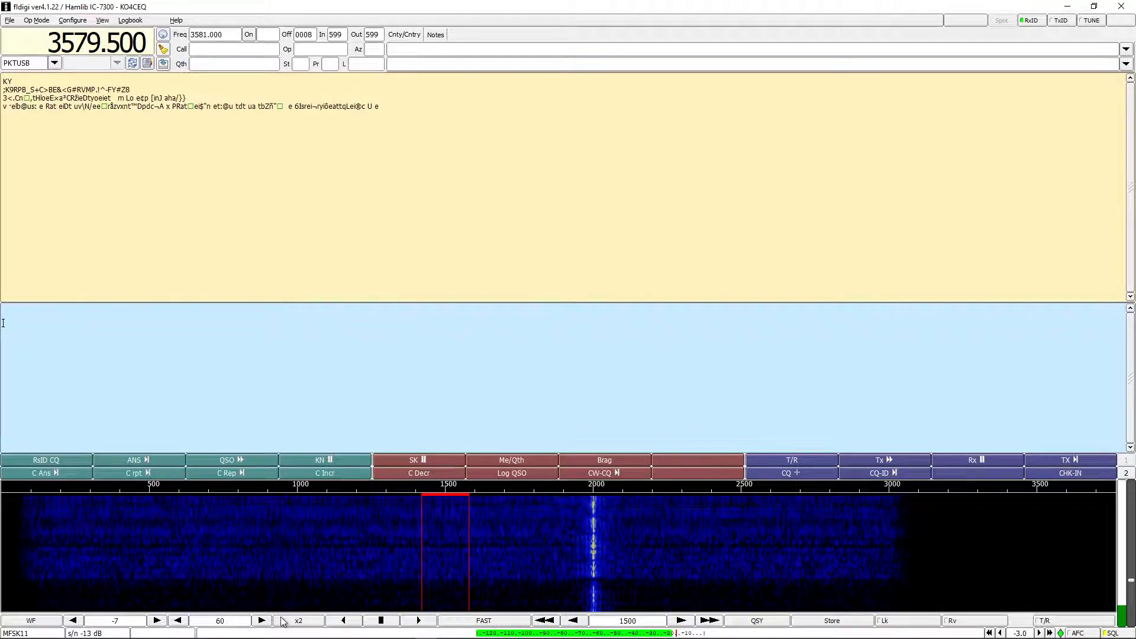
click(298, 621)
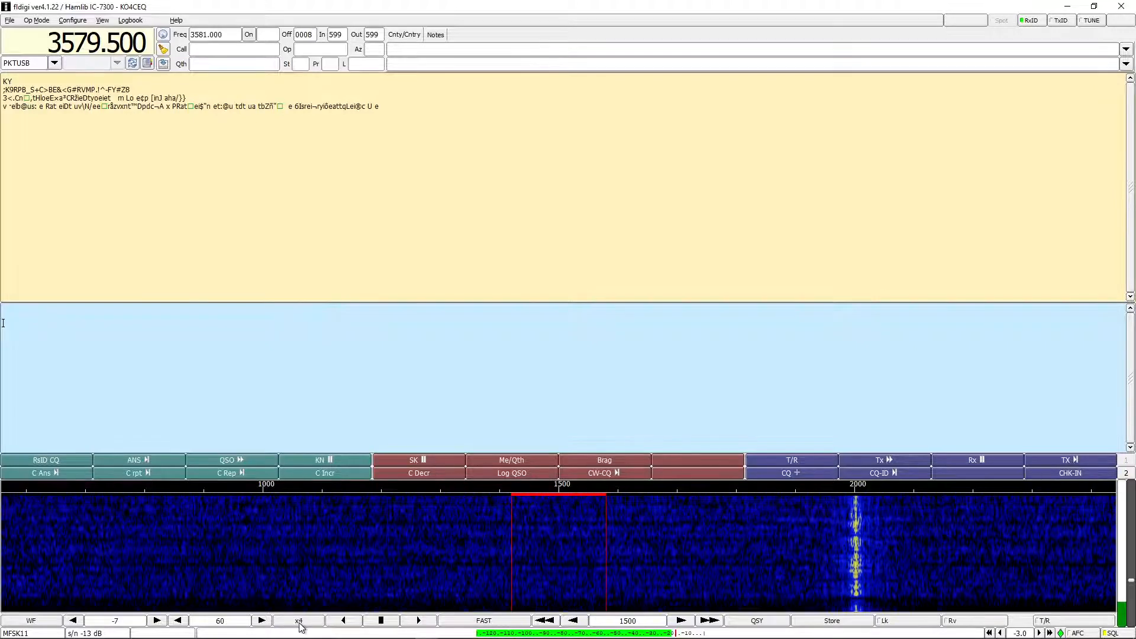
click(299, 621)
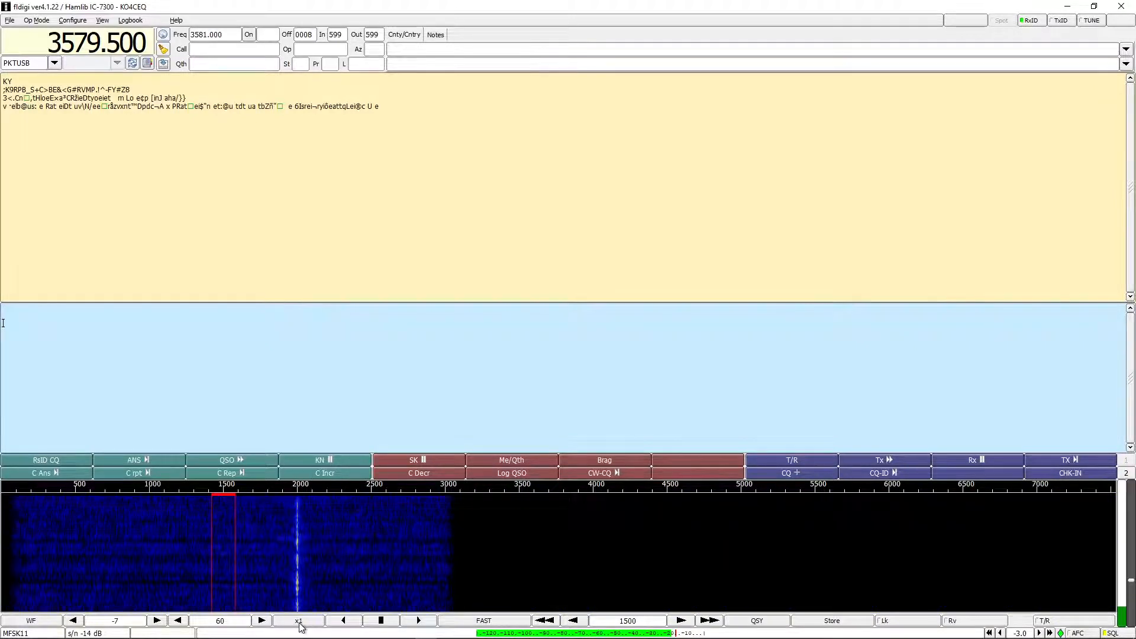
click(300, 620)
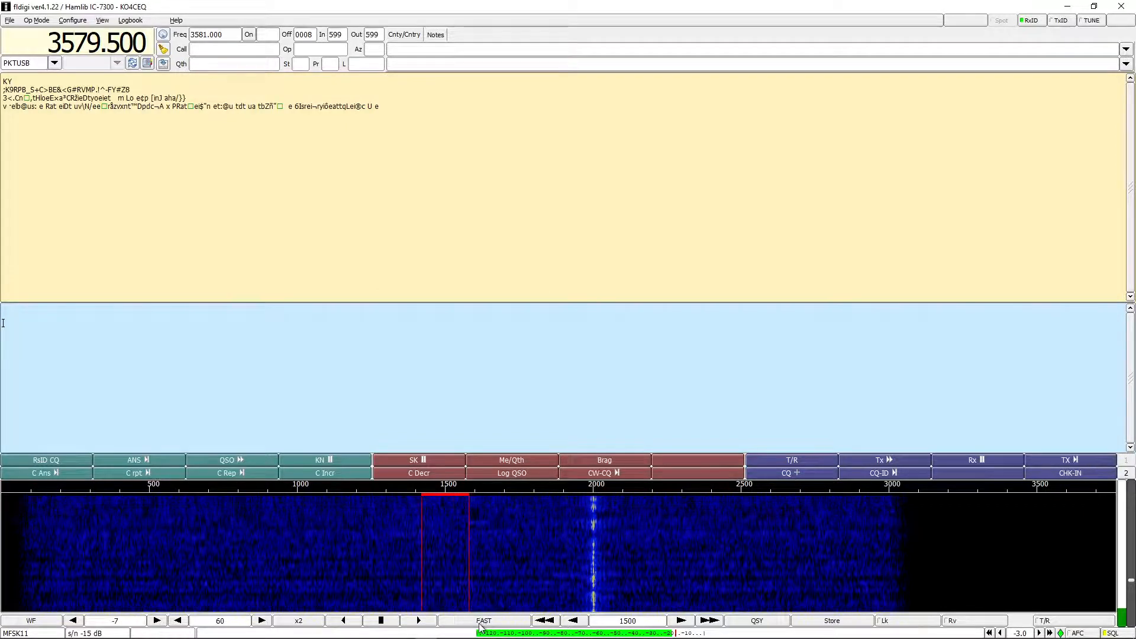
click(483, 620)
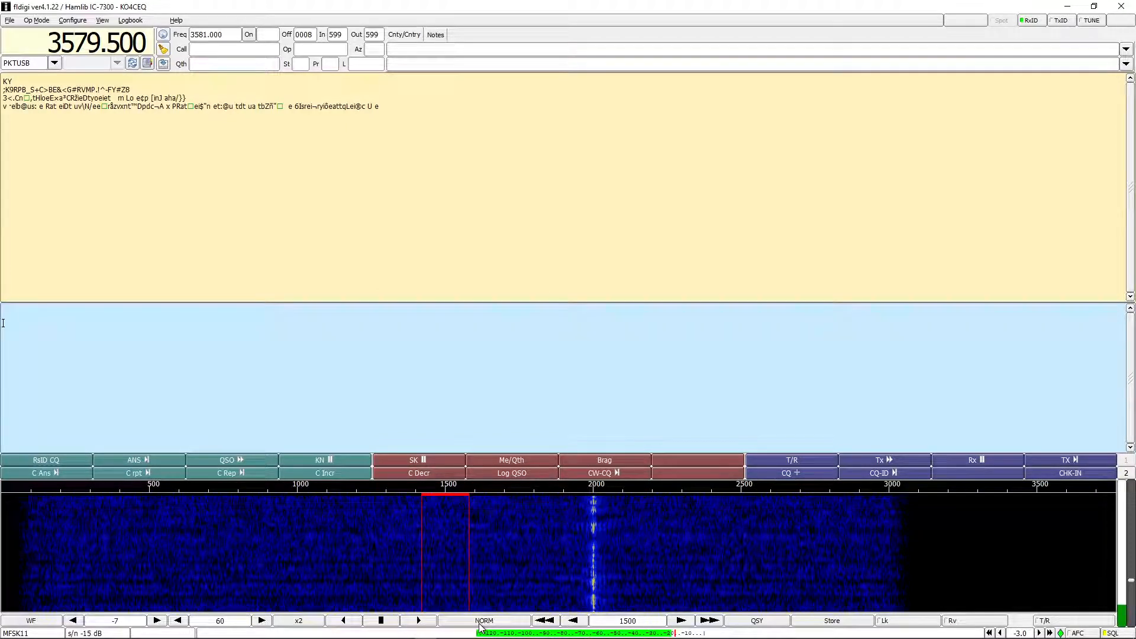
click(483, 620)
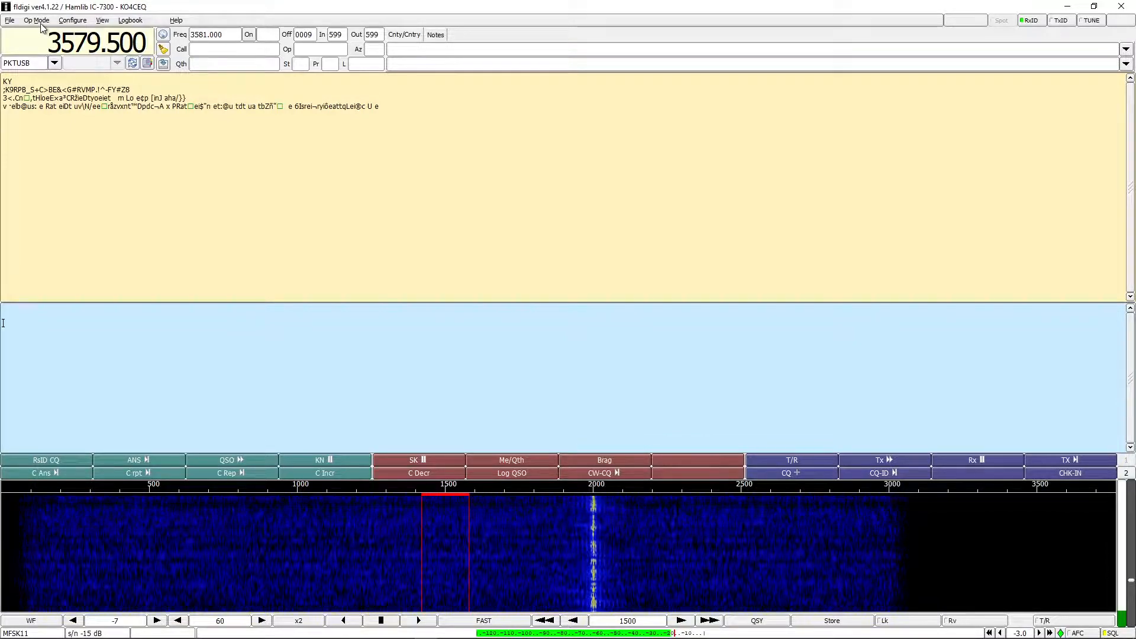
Change the operating mode to Contestia 4/250 (Cont4-250).
click(35, 20)
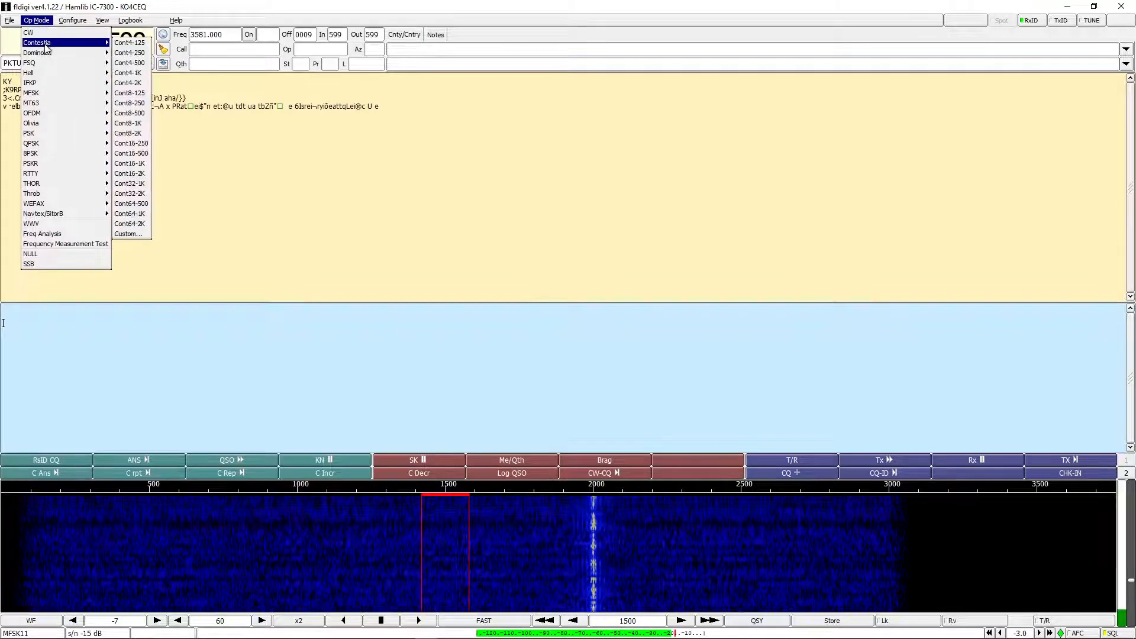
mouse_move(32, 112)
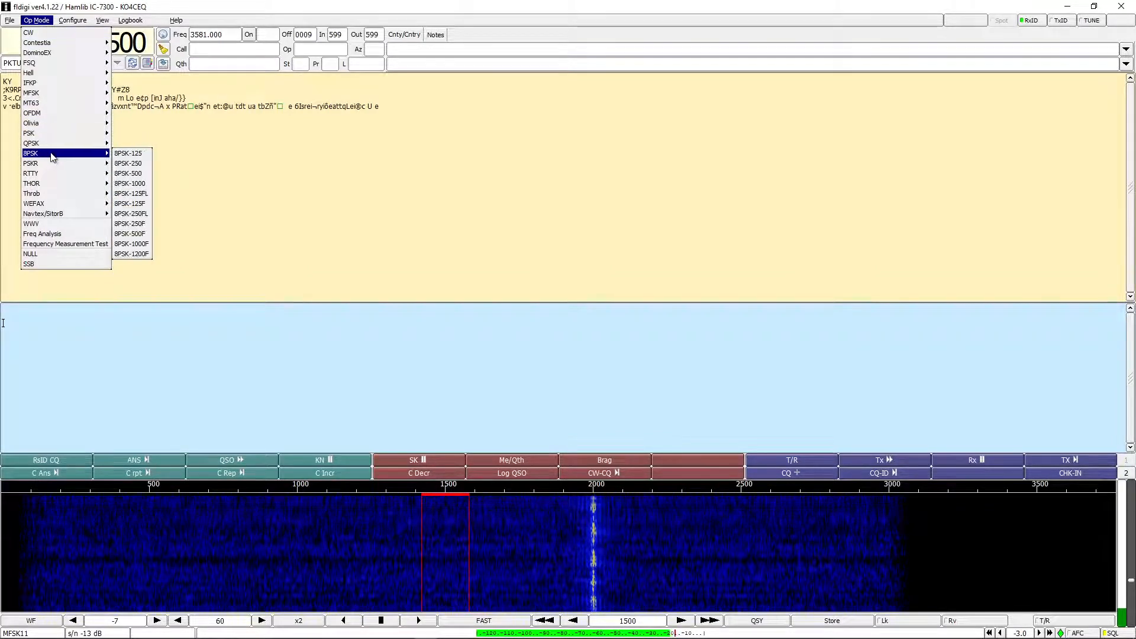
mouse_move(31, 173)
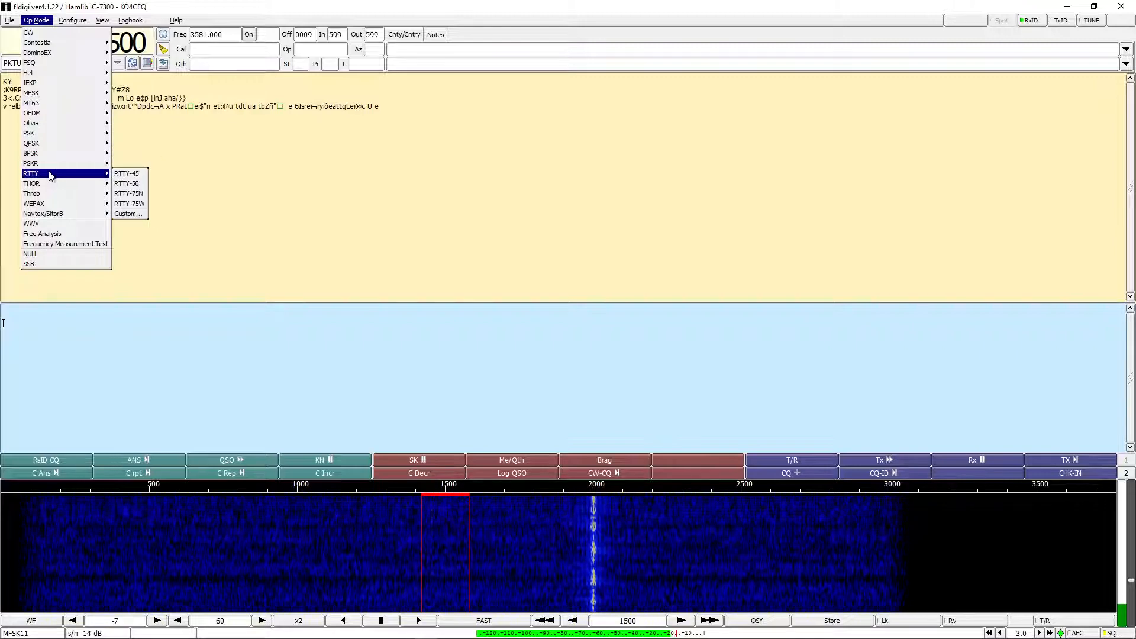
mouse_move(31, 122)
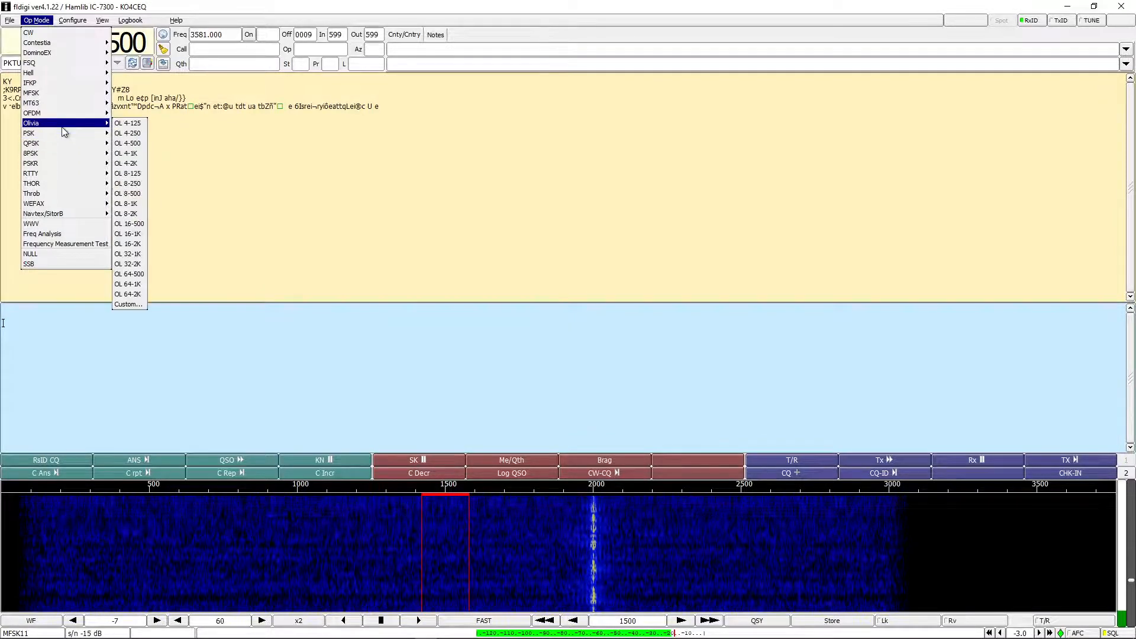
mouse_move(37, 42)
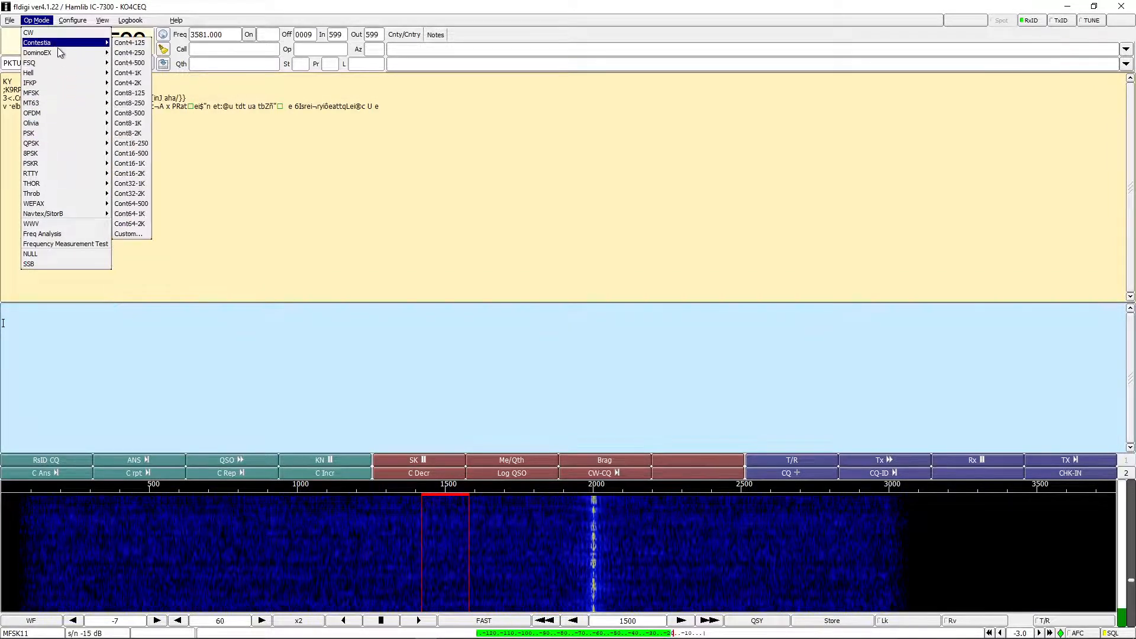
mouse_move(130, 53)
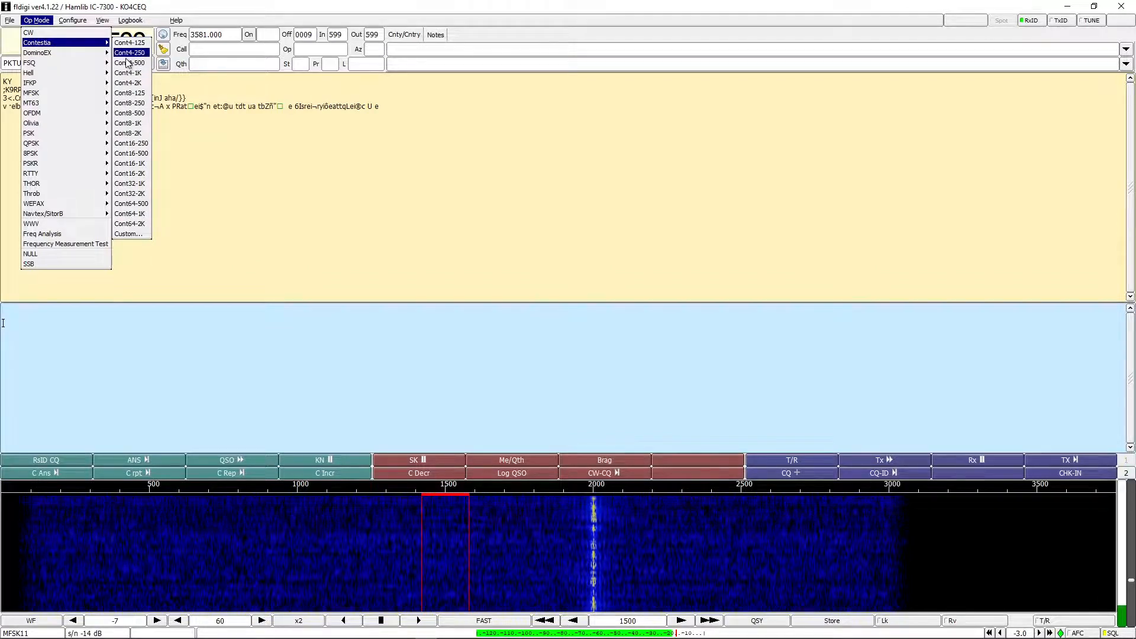
click(130, 52)
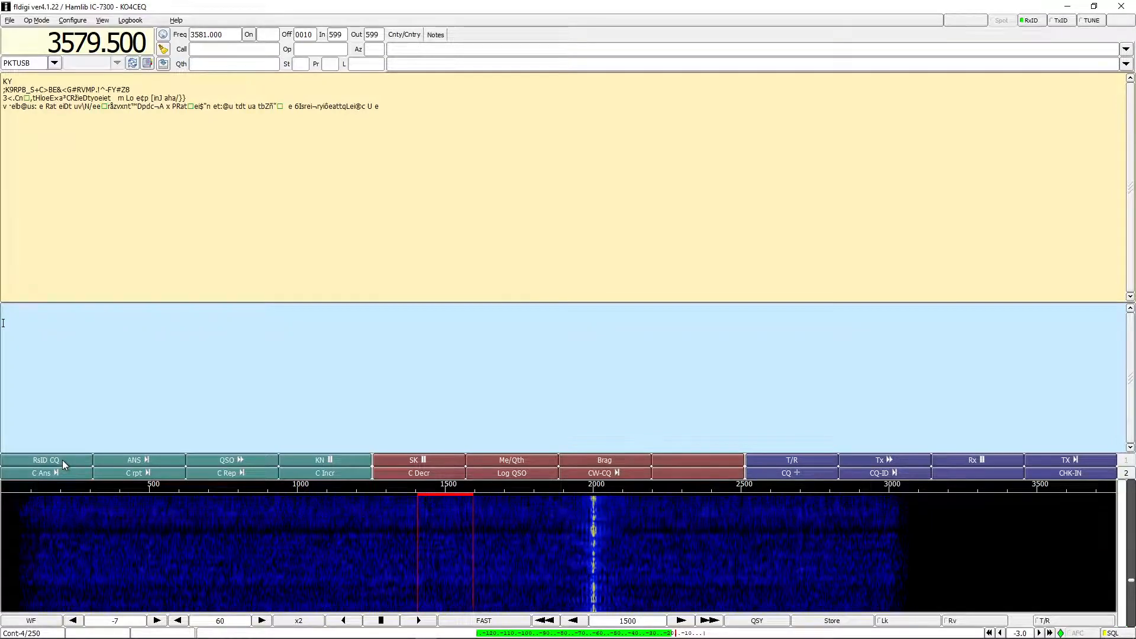
Send a CQ call with RSID using the RsID CQ macro button.
click(47, 461)
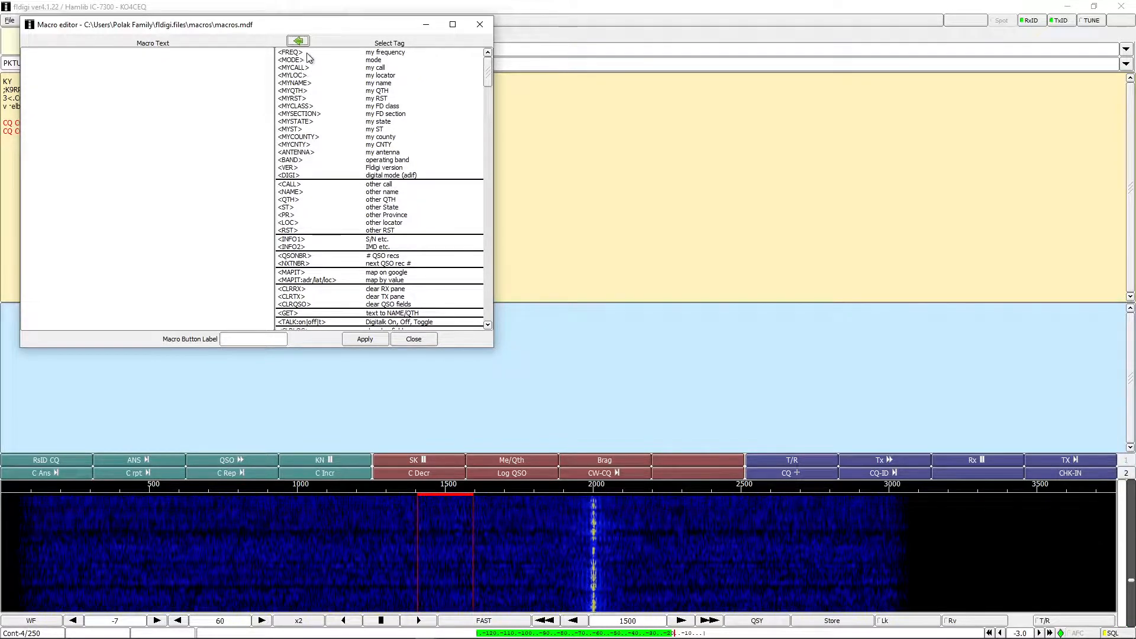
mouse_move(301, 88)
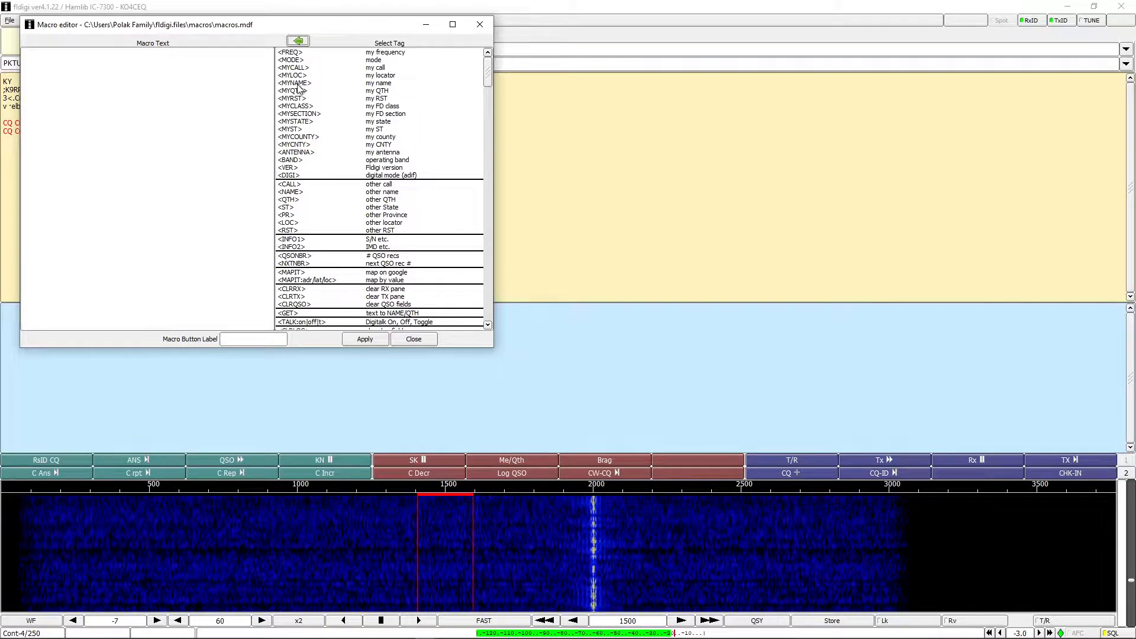
mouse_move(300, 92)
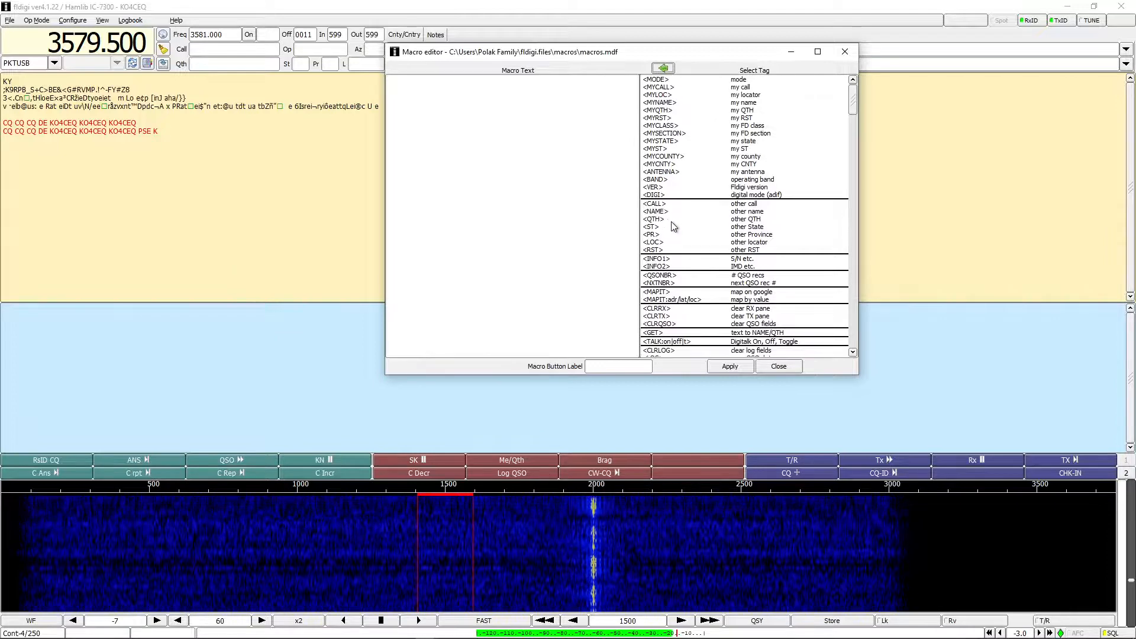
scroll(down, 3)
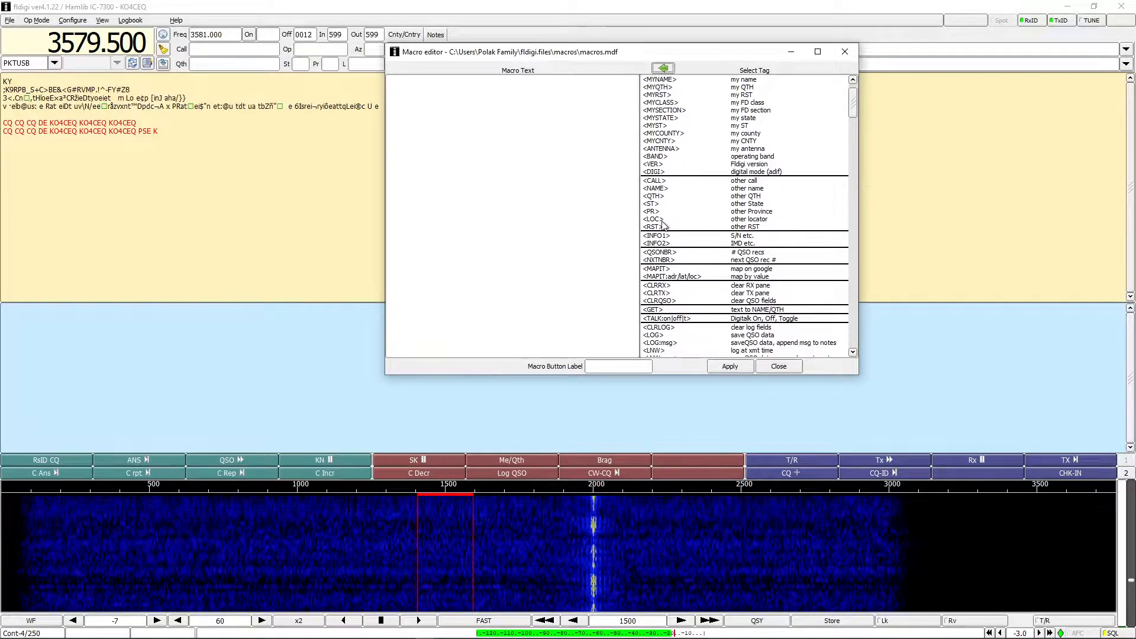
scroll(down, 3)
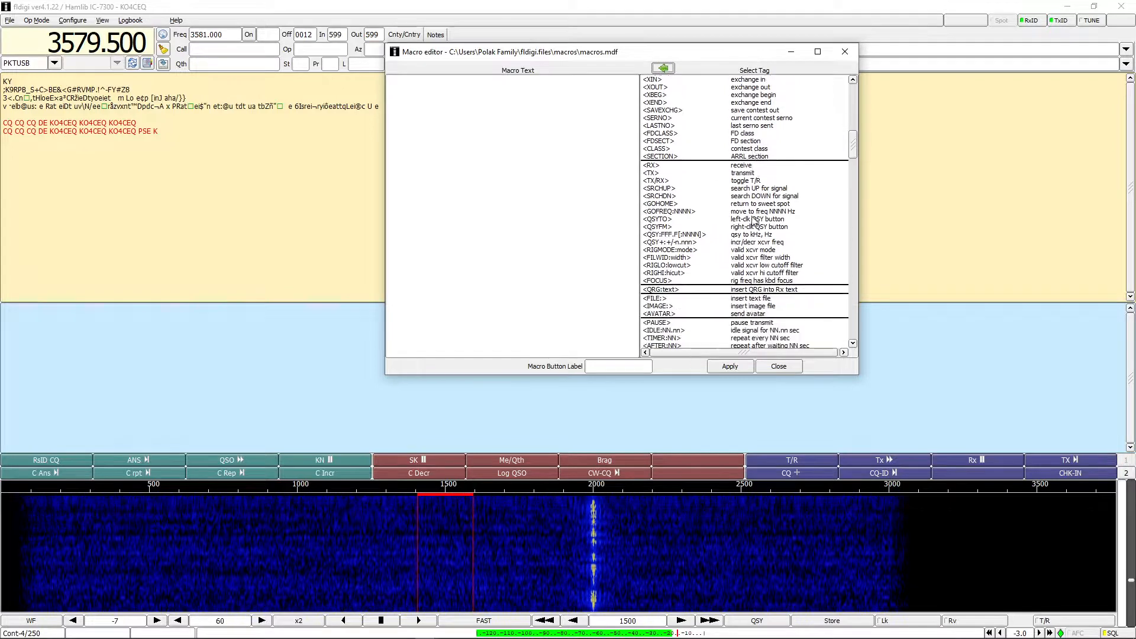
scroll(down, 3)
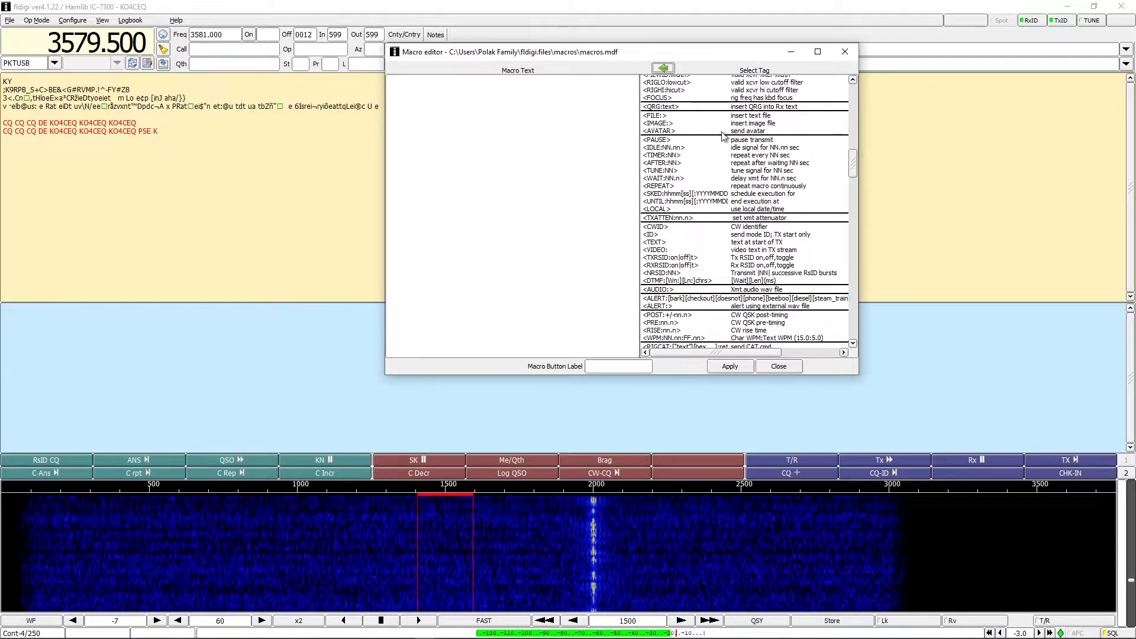
scroll(down, 3)
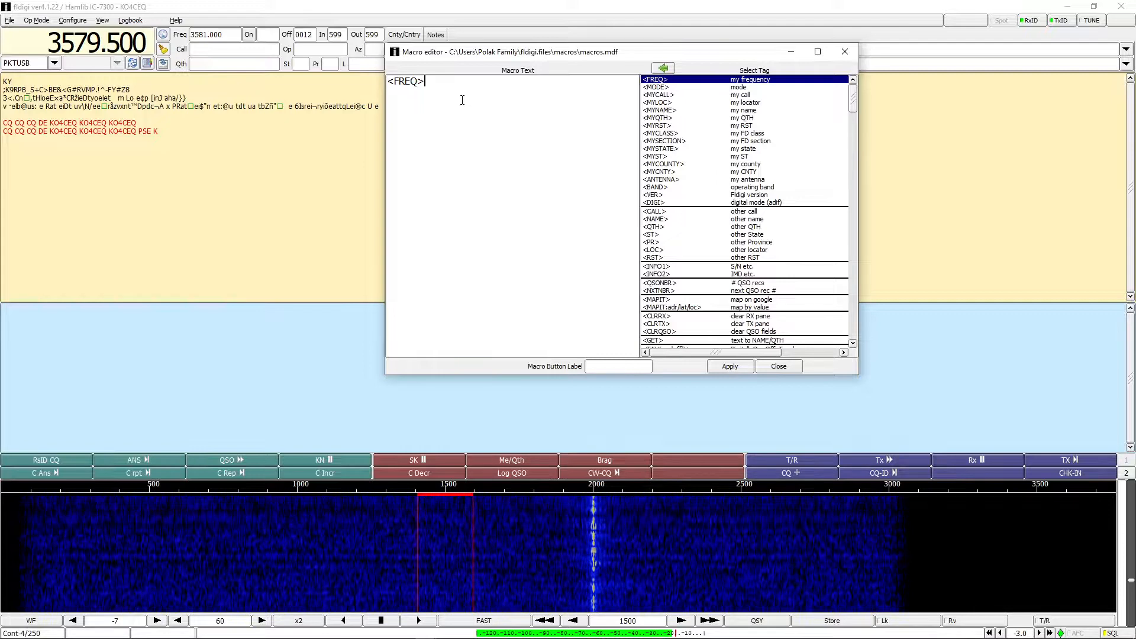
Label the new macro button 'Test macro' with empty macro text and apply it.
text(jkfdslkjalk;fdljk;)
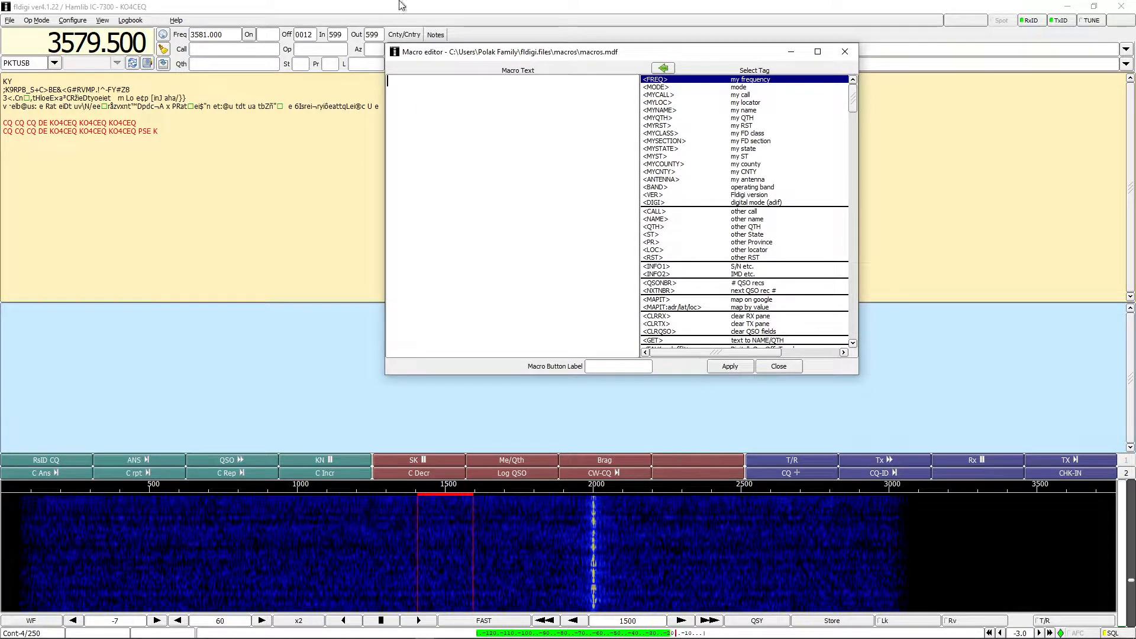
click(618, 366)
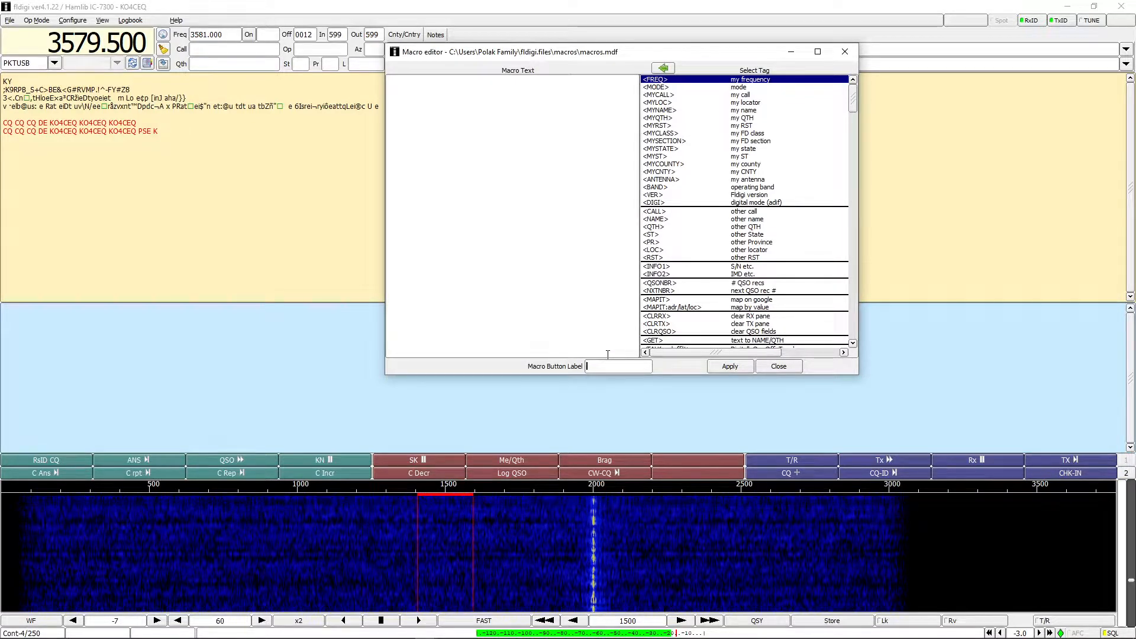
text(Test macro)
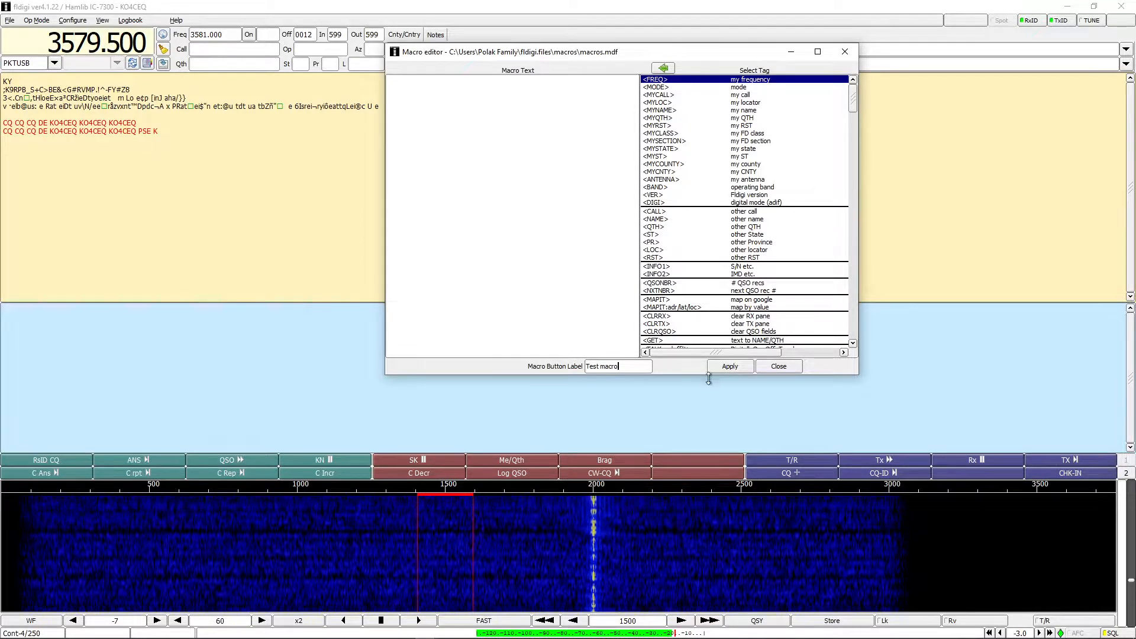
click(729, 366)
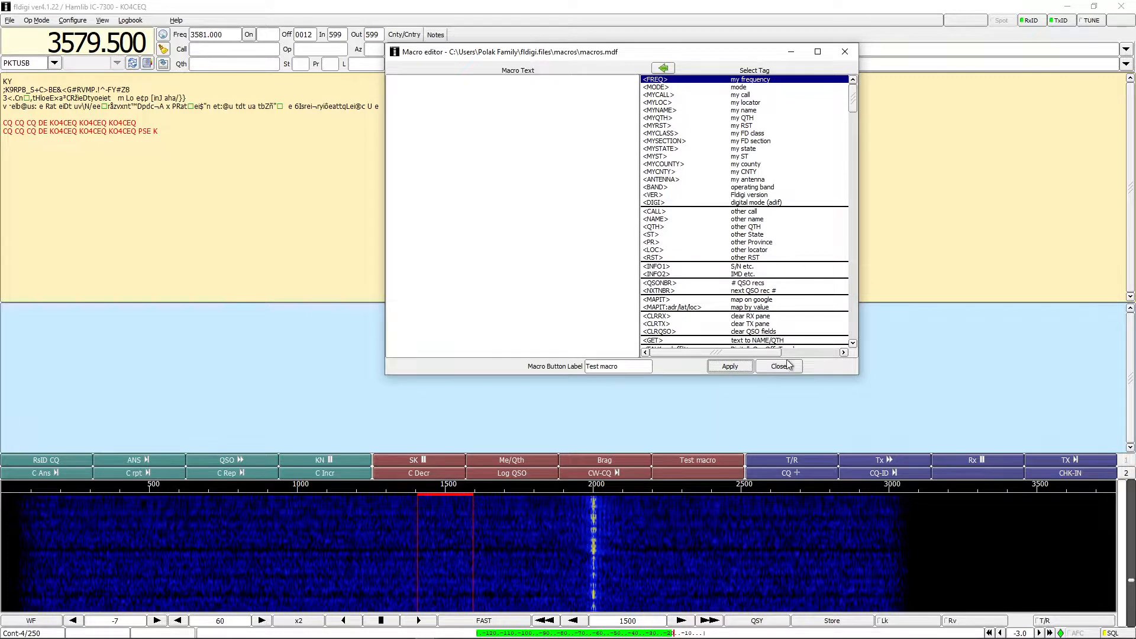
Clear the Test macro label and close the macro editor, removing the button.
click(779, 366)
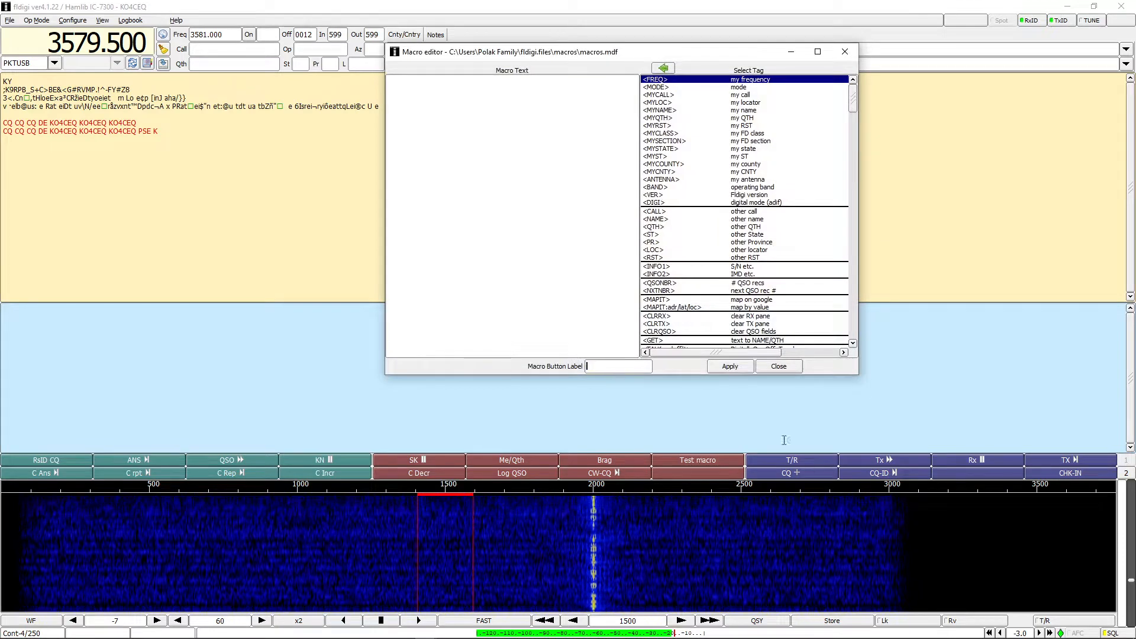
click(779, 365)
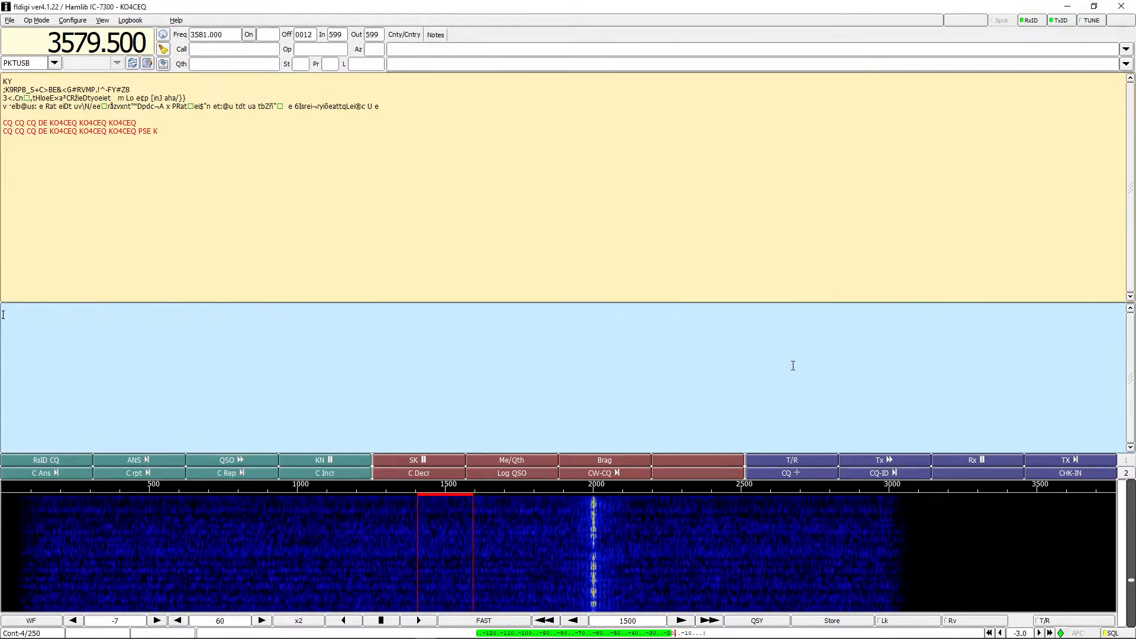